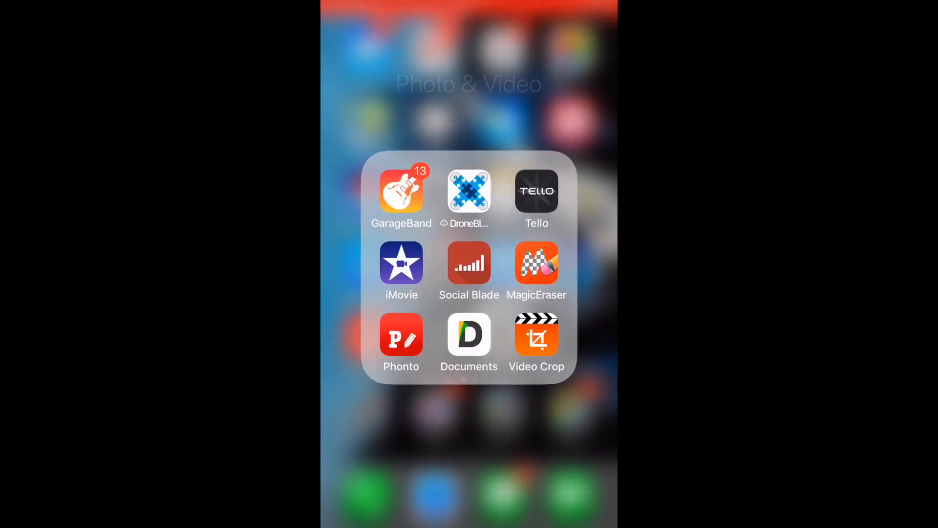
Create a new Movie project from the single 6.6-second striped fabric clip
{"action": "left_click", "coordinate": [401, 271]}
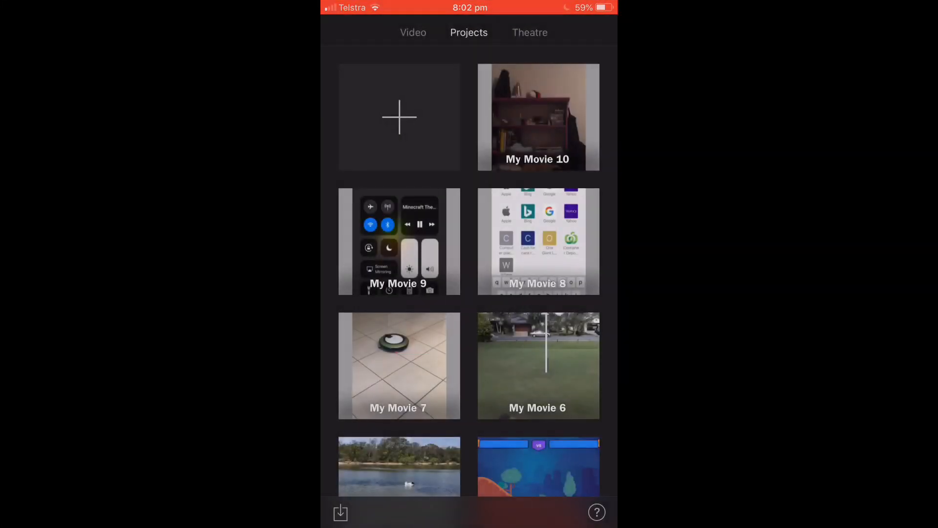
{"action": "left_click", "coordinate": [399, 117]}
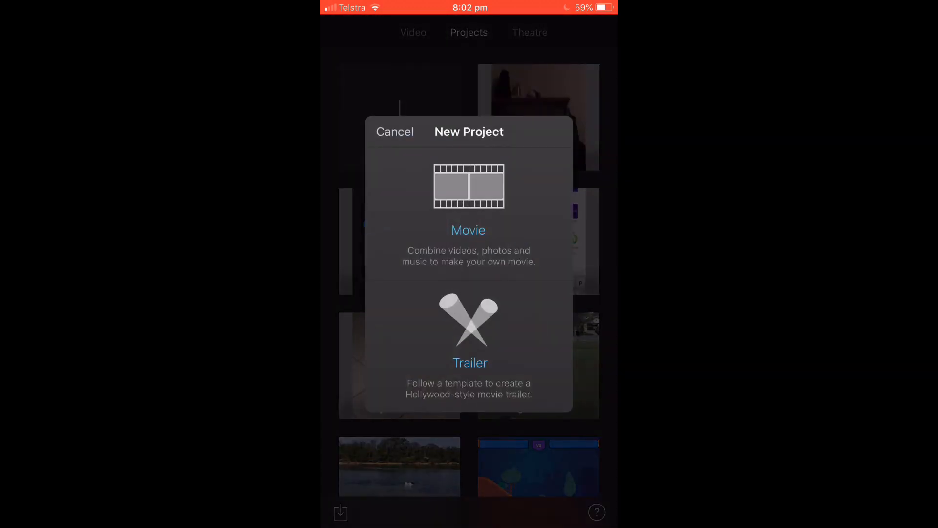
{"action": "left_click", "coordinate": [468, 230]}
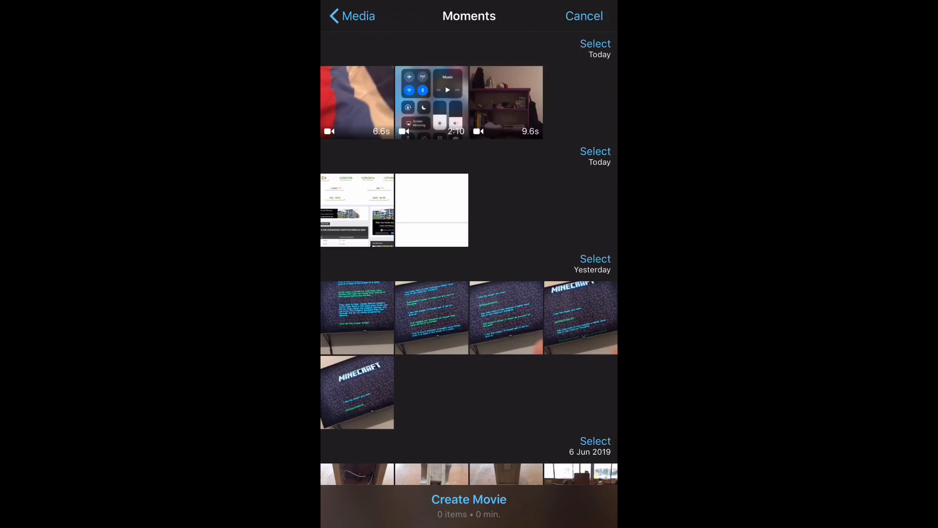
{"action": "left_click", "coordinate": [356, 101]}
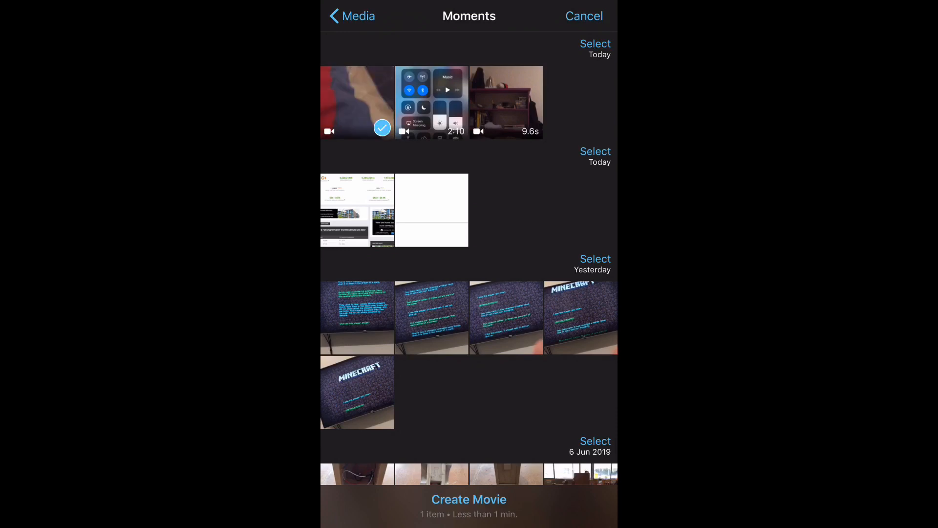
{"action": "left_click", "coordinate": [468, 500]}
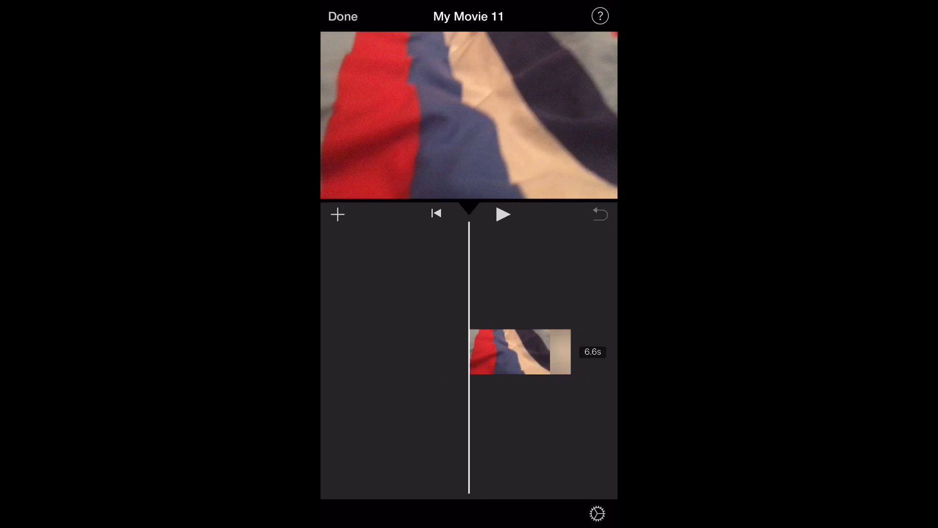
Apply the Prism title style to the selected clip
{"action": "left_click", "coordinate": [519, 352]}
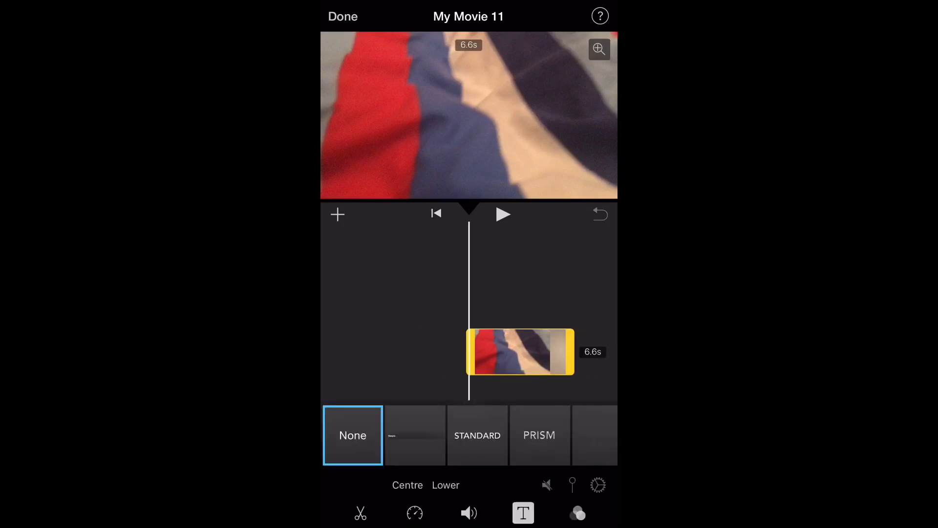
{"action": "scroll", "scroll_direction": "left", "scroll_amount": 3}
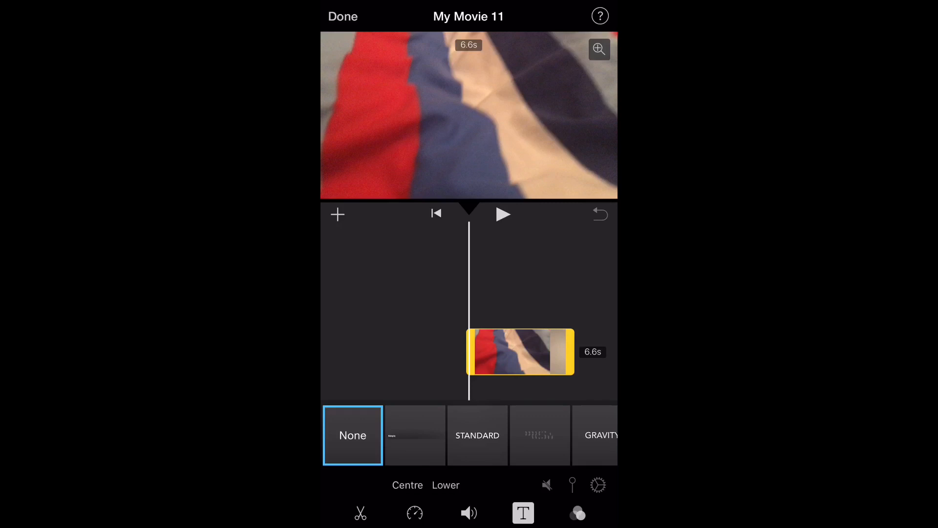
{"action": "left_click", "coordinate": [477, 435]}
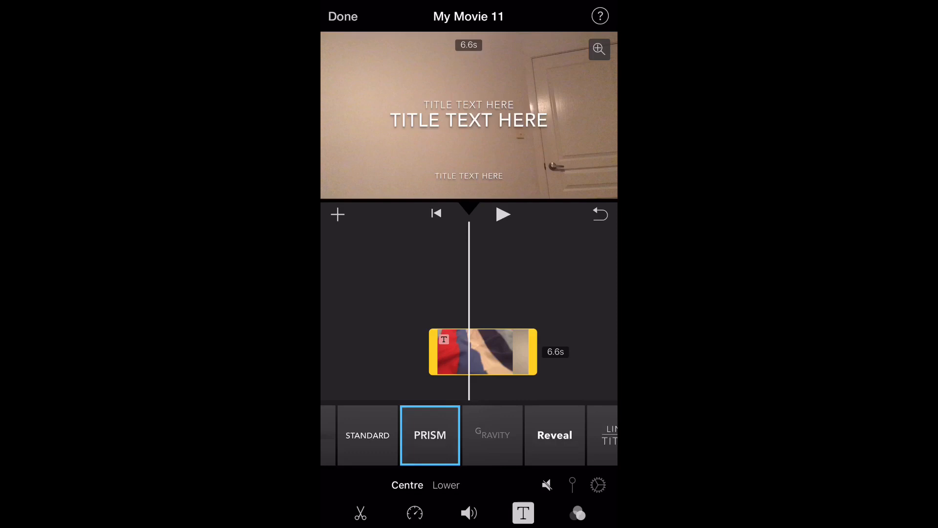
Replace the placeholder title text with 'HELLO' and confirm it
{"action": "left_click", "coordinate": [469, 120]}
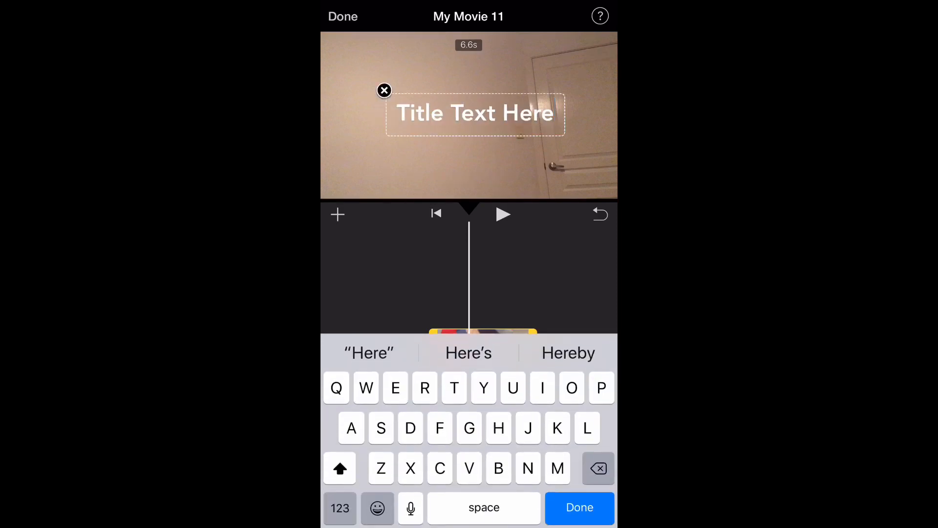
{"action": "left_click", "coordinate": [475, 114]}
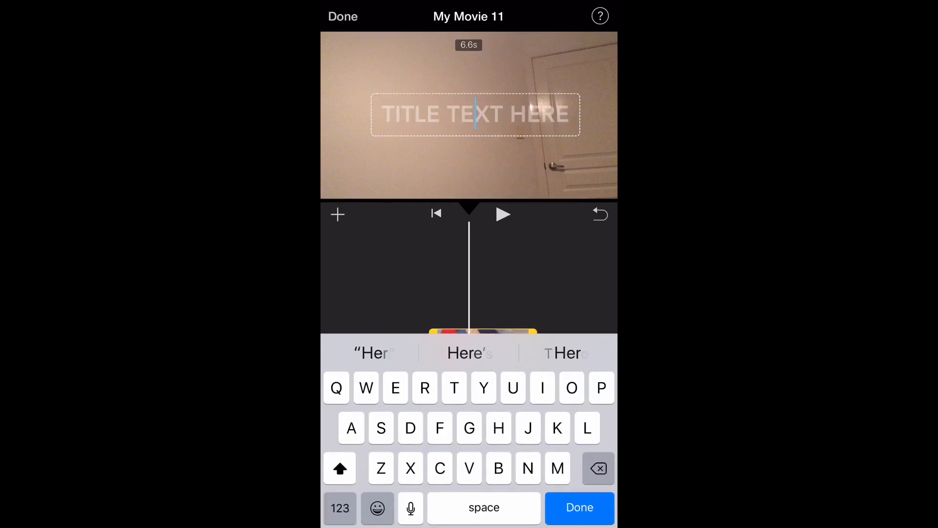
{"action": "type", "text": "HELLO"}
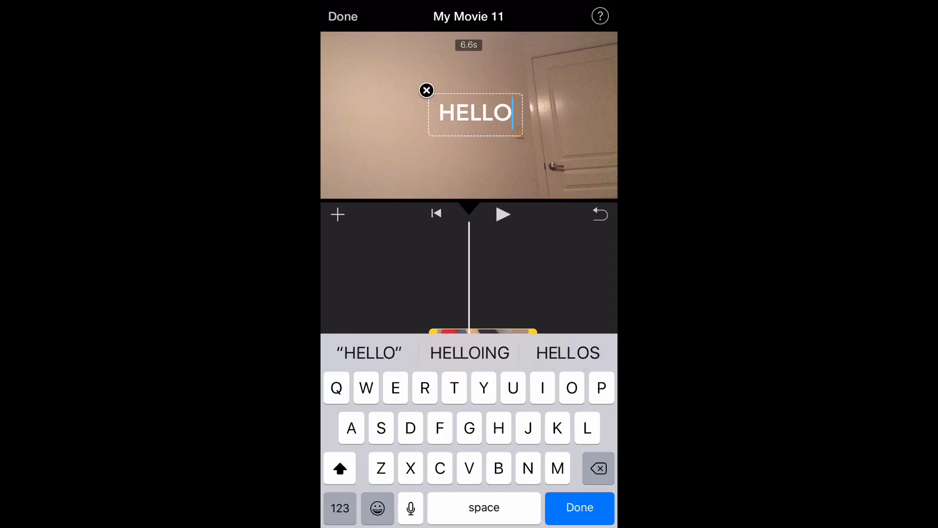
{"action": "left_click", "coordinate": [577, 507]}
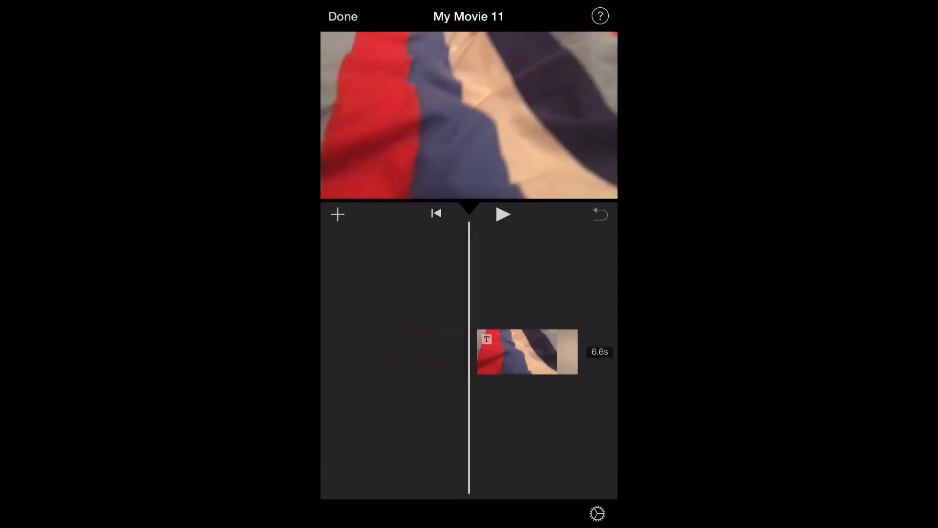
Preview the HELLO title twice, pausing midway through the clip with it selected
{"action": "left_click", "coordinate": [503, 214]}
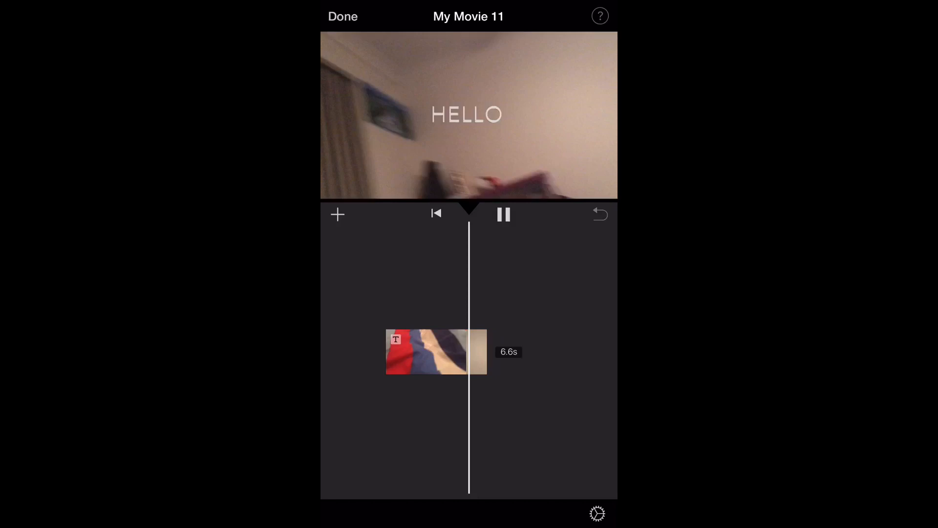
{"action": "left_click", "coordinate": [502, 214]}
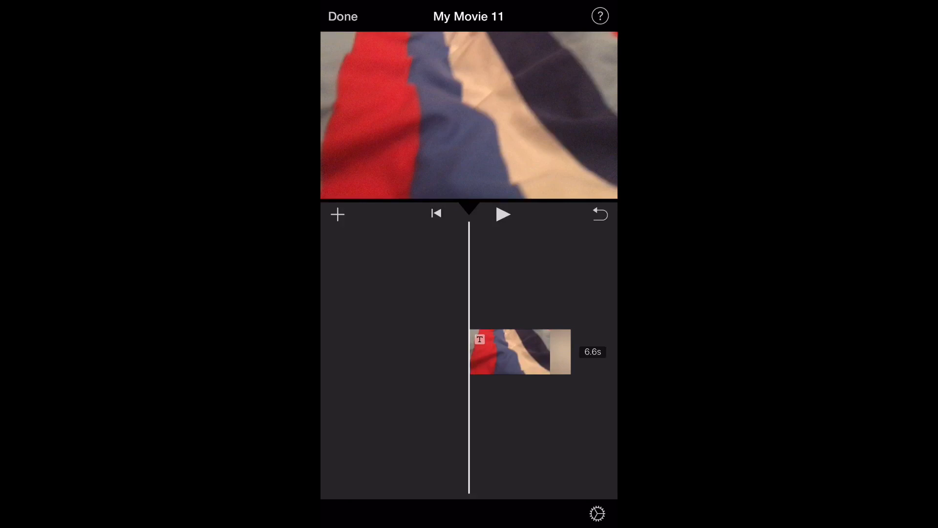
{"action": "left_click", "coordinate": [503, 214]}
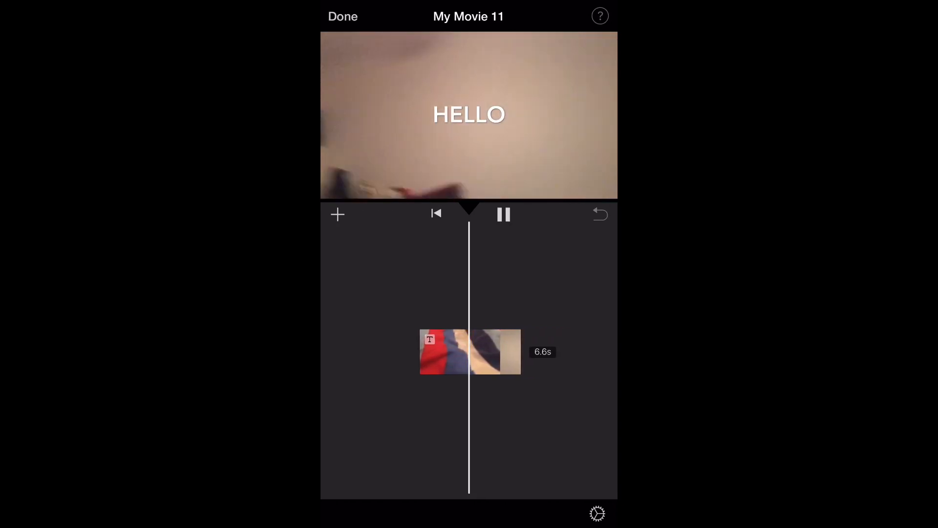
{"action": "left_click", "coordinate": [503, 214]}
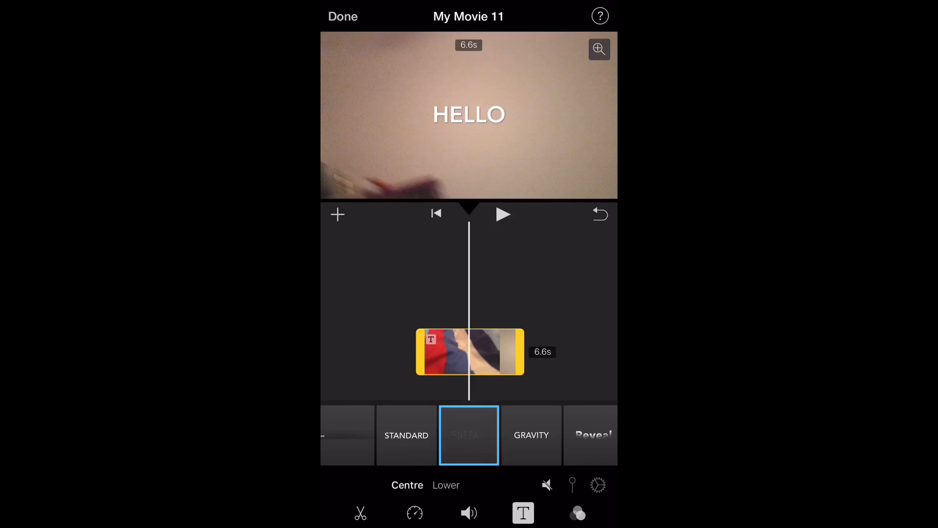
Split the clip at the playhead and give the second part a Prism title
{"action": "left_click", "coordinate": [359, 512]}
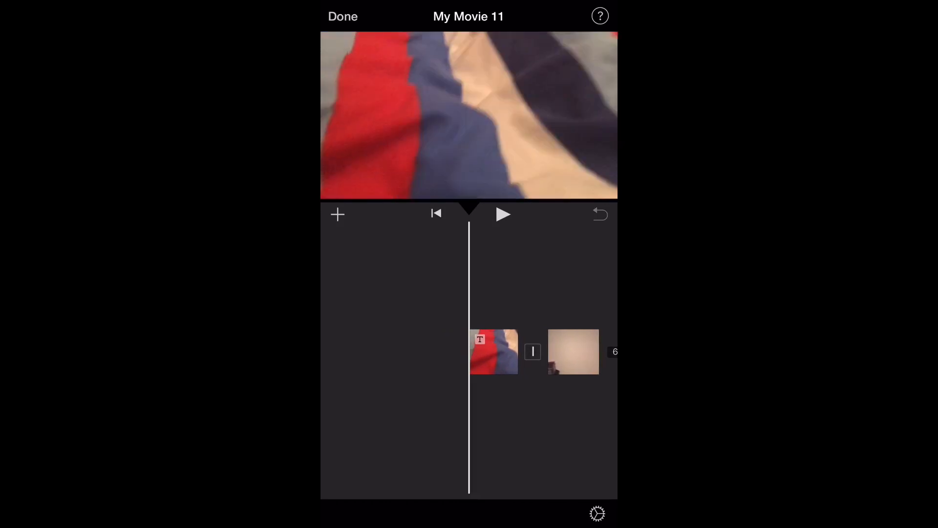
{"action": "left_click", "coordinate": [572, 352]}
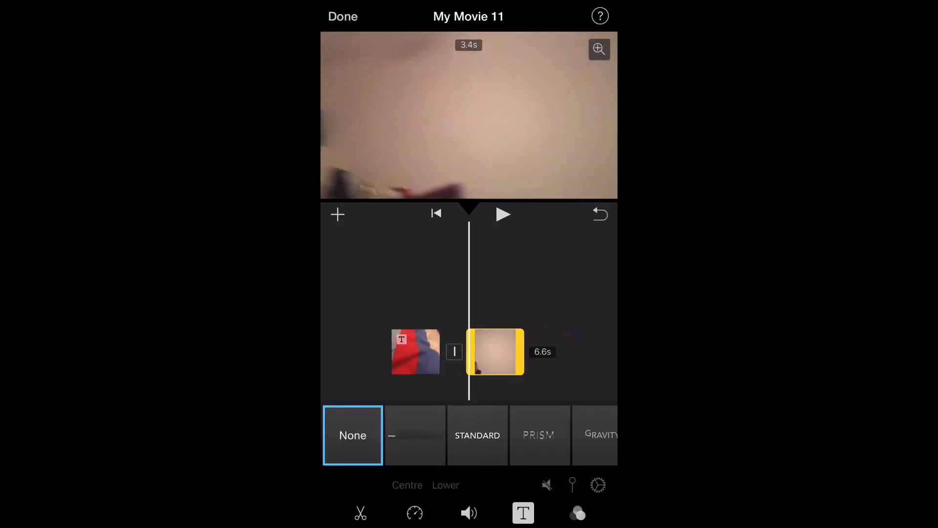
{"action": "left_click", "coordinate": [538, 435]}
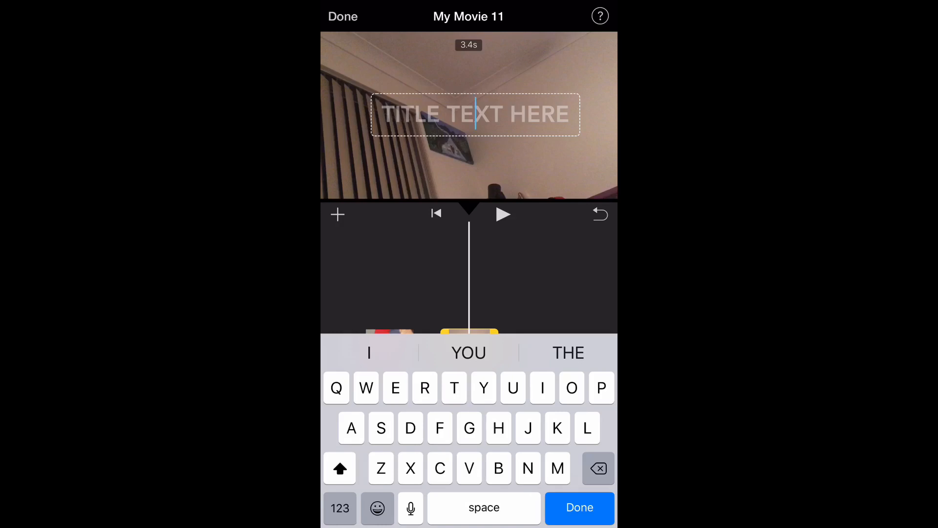
Set the second part's title text to 'PEOPLE' and confirm it
{"action": "type", "text": "PE"}
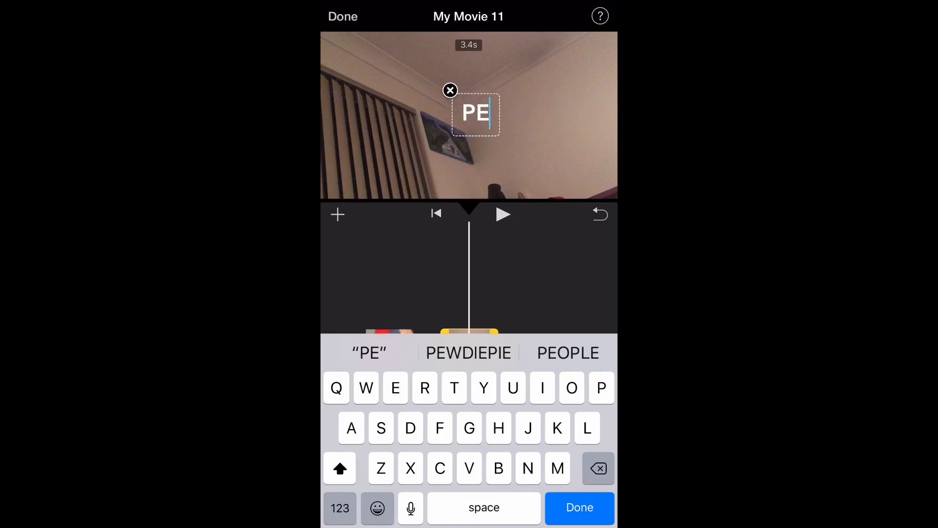
{"action": "left_click", "coordinate": [567, 353]}
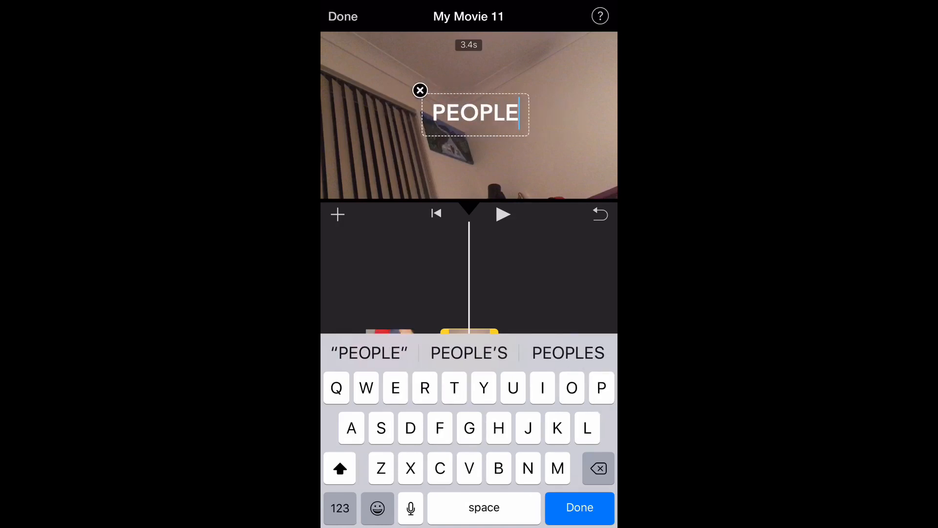
{"action": "left_click", "coordinate": [579, 507]}
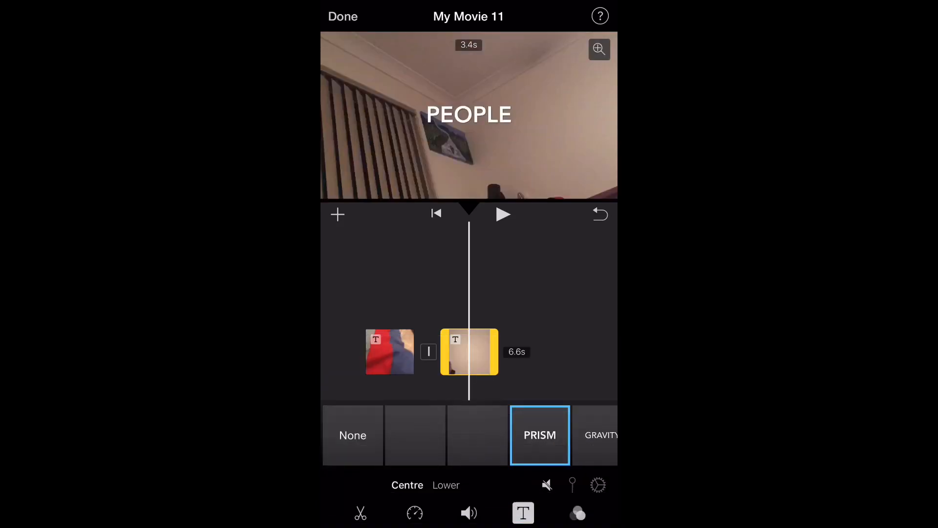
Play back the two-part movie to check both titles, then stop
{"action": "left_click", "coordinate": [503, 214]}
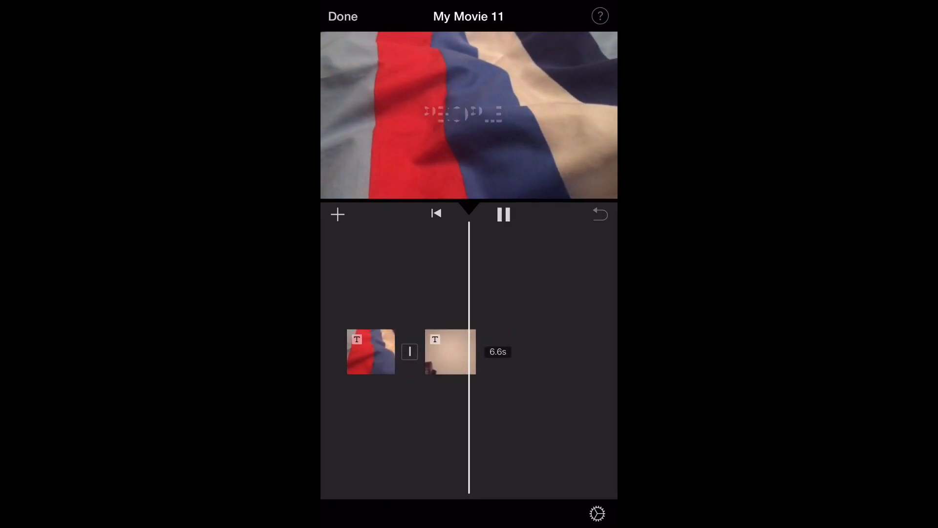
{"action": "left_click", "coordinate": [503, 214]}
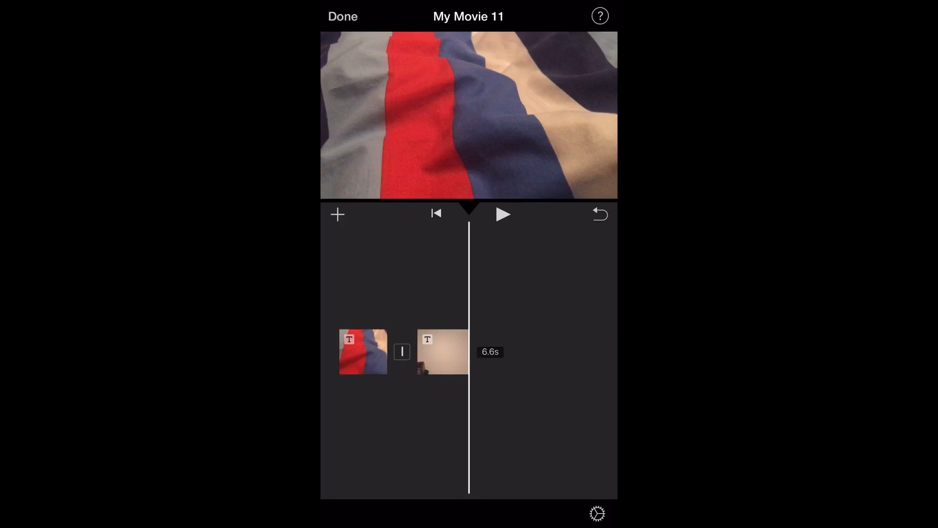